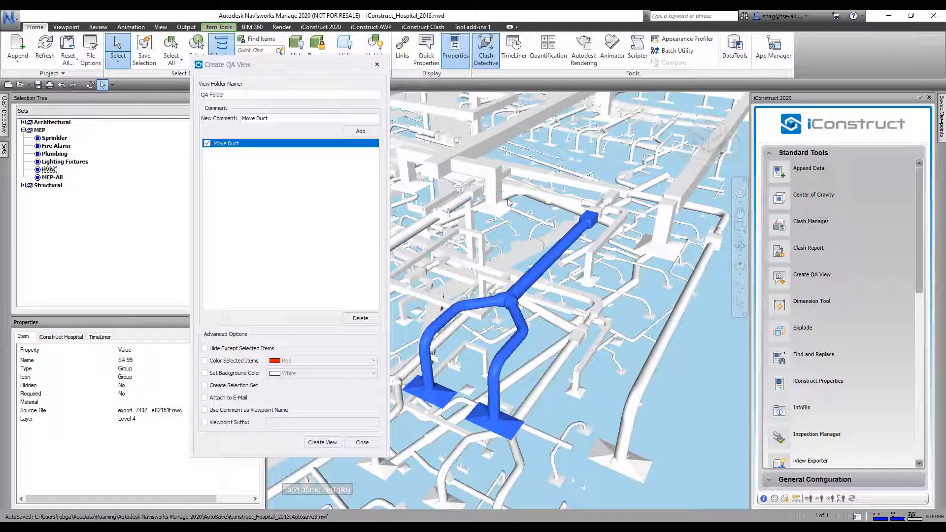
# Enable Color Selected Items in Red and create the QA viewpoint of the selected duct.
pyautogui.click(205, 361)
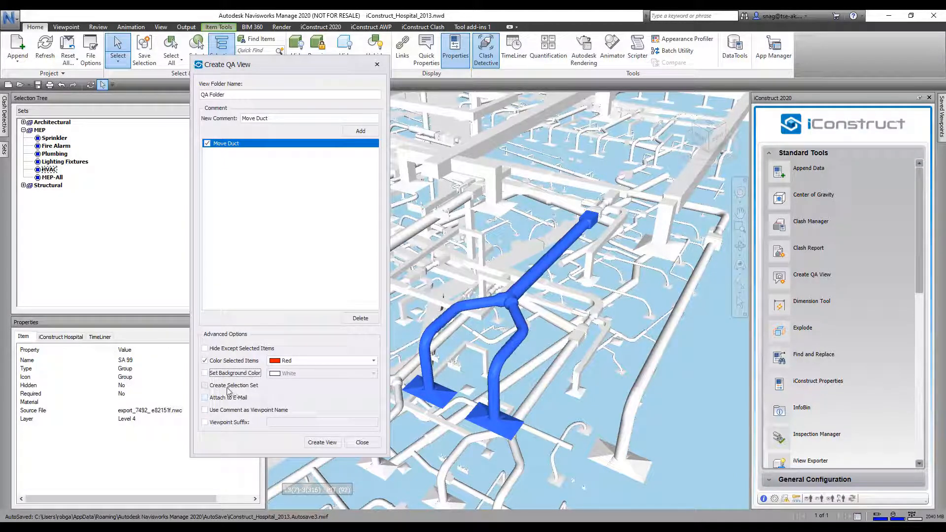
pyautogui.click(322, 443)
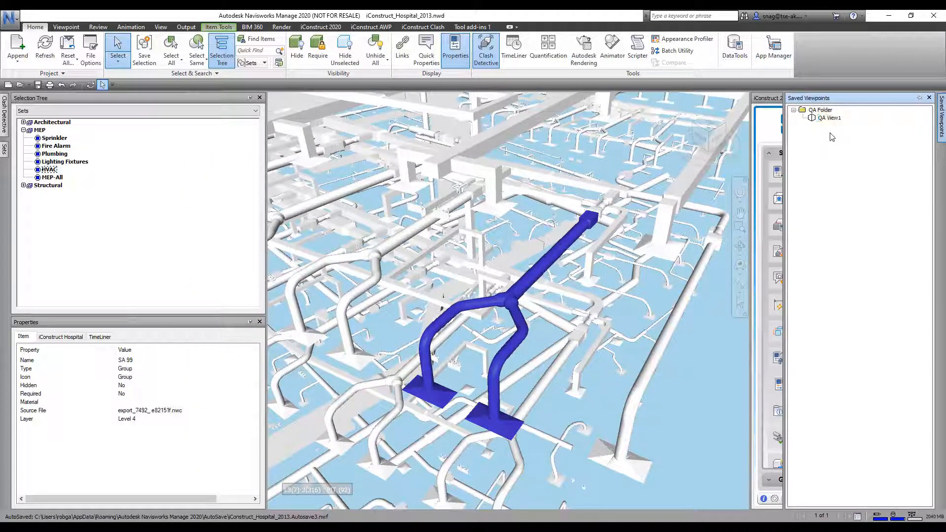